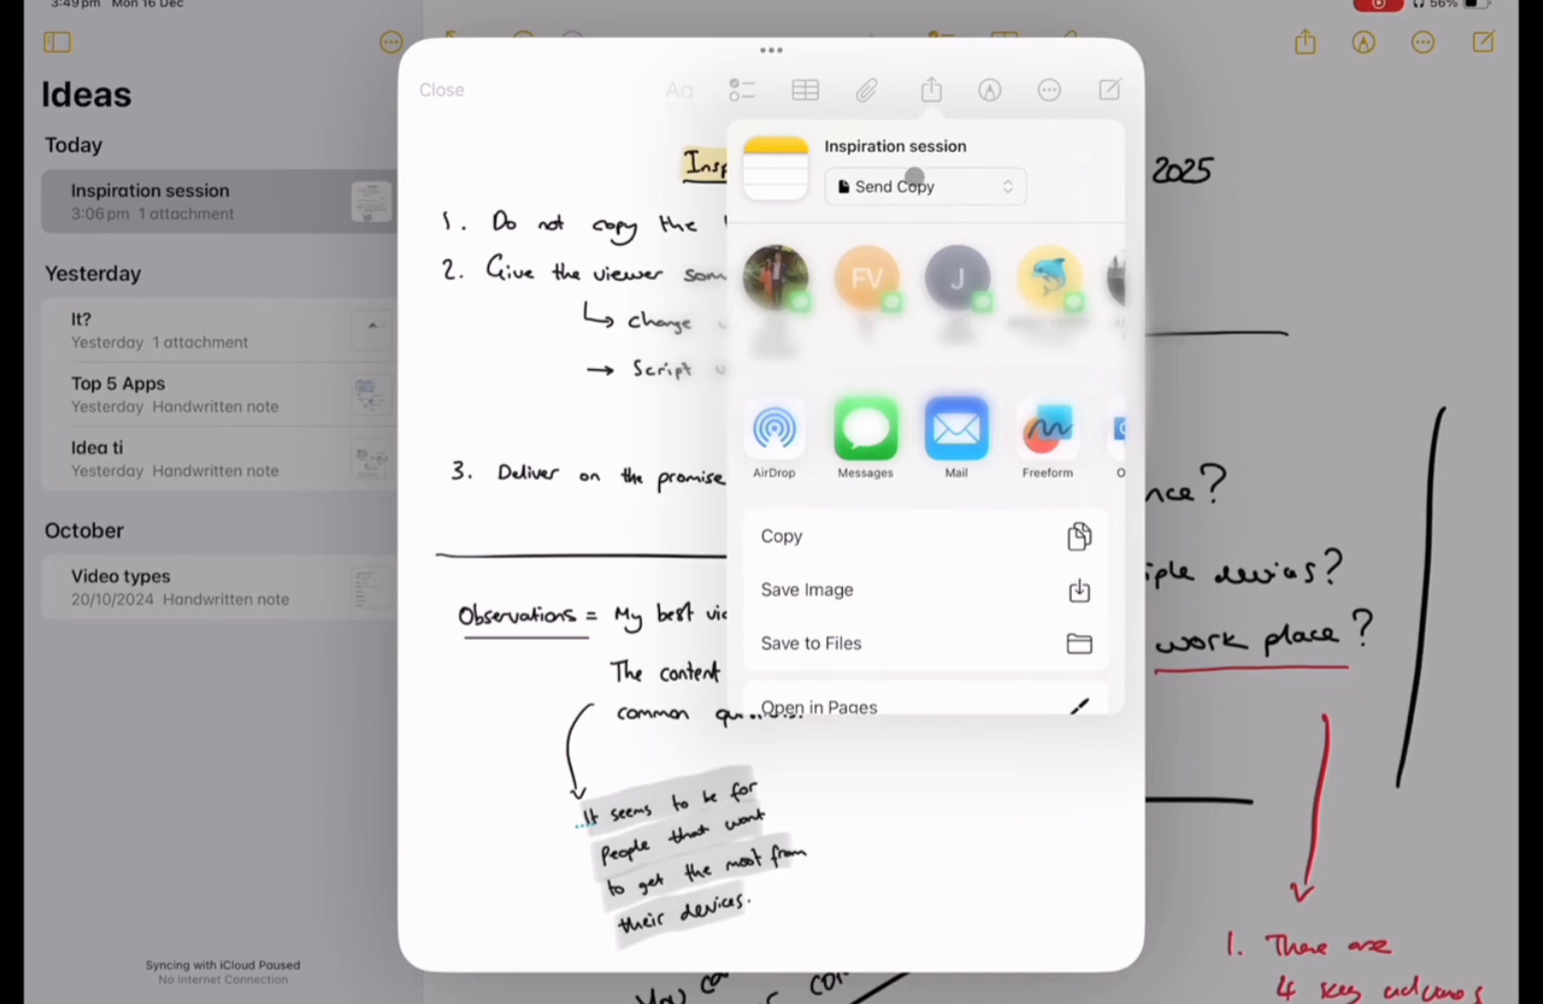
Switch the note's share mode from Send Copy to Collaborate so only invited people can edit
click(924, 186)
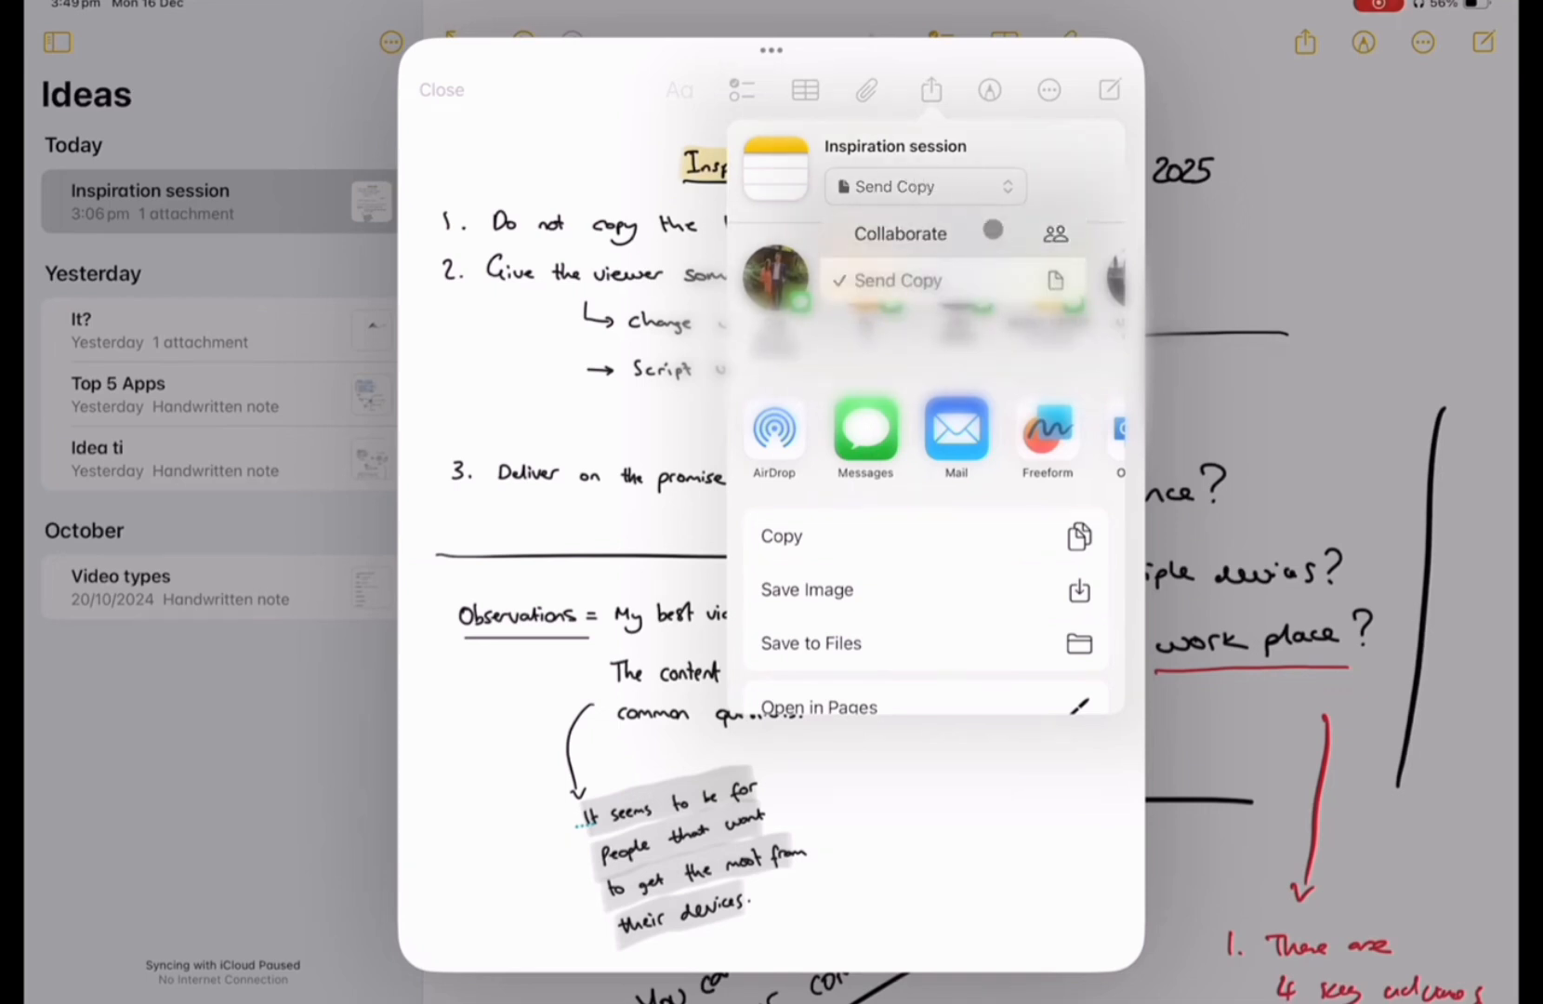
click(926, 186)
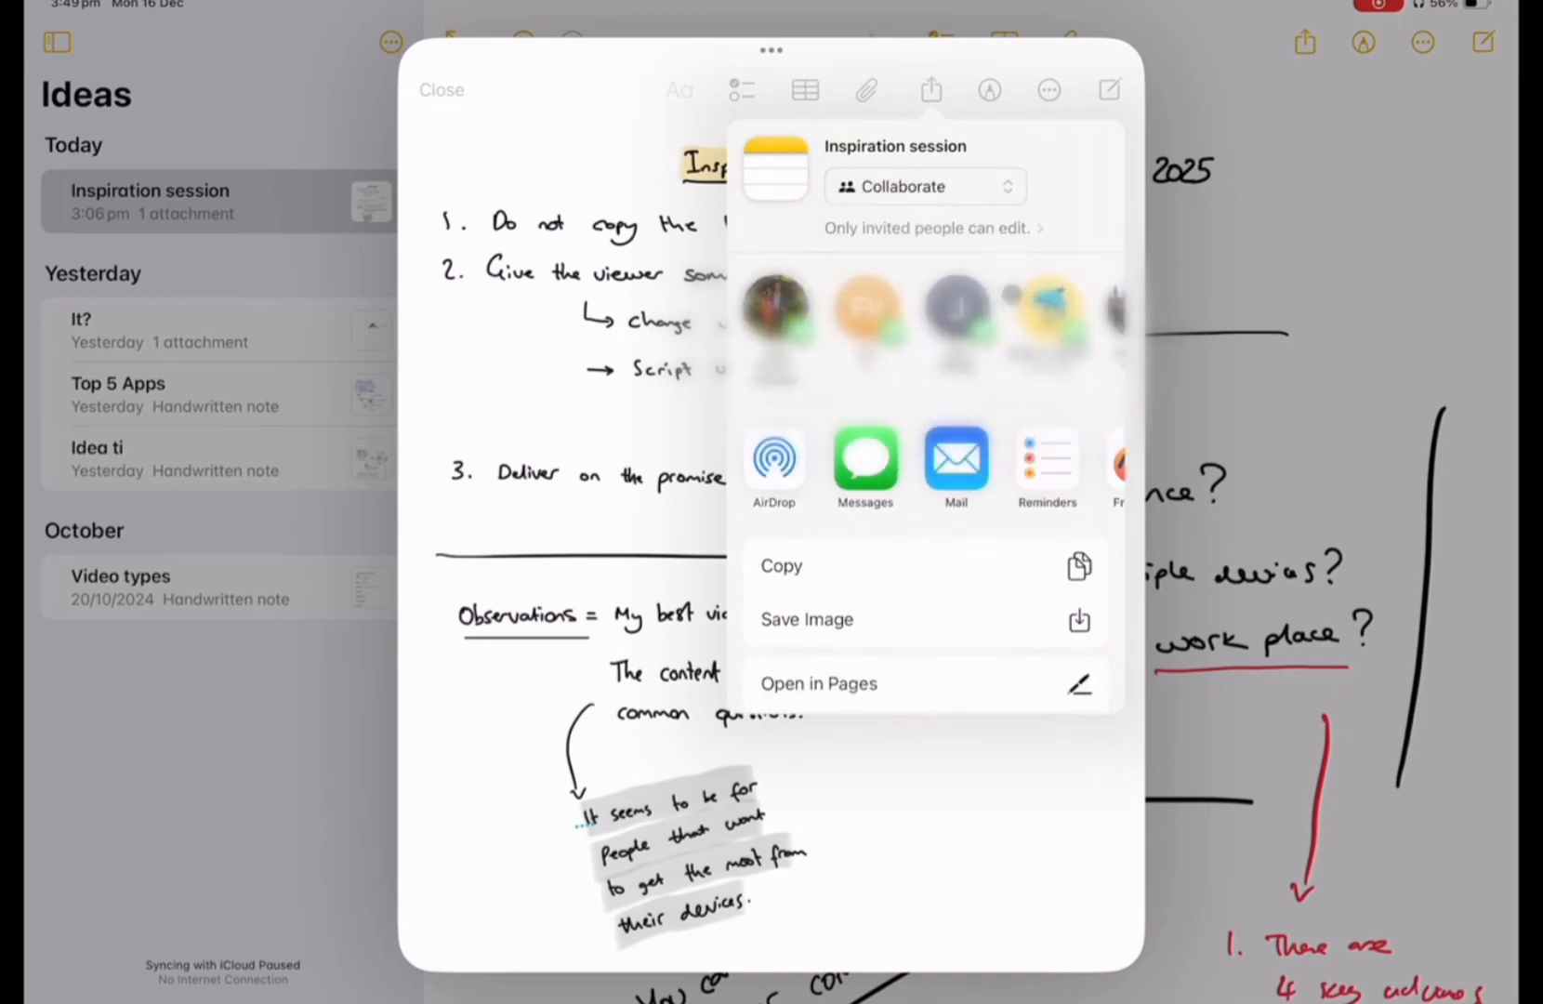